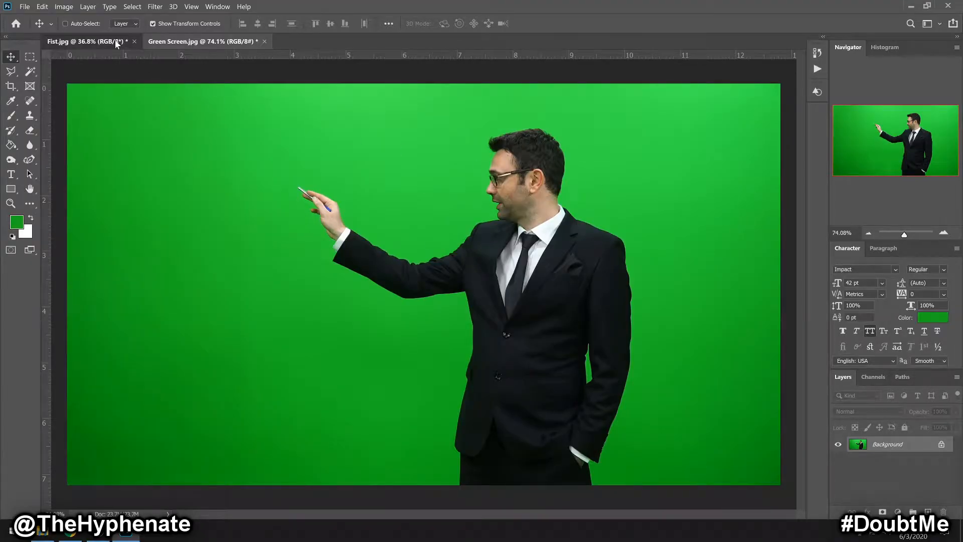
# Bring the Fist.jpg document to the front, ready for a selection command
pyautogui.click(86, 41)
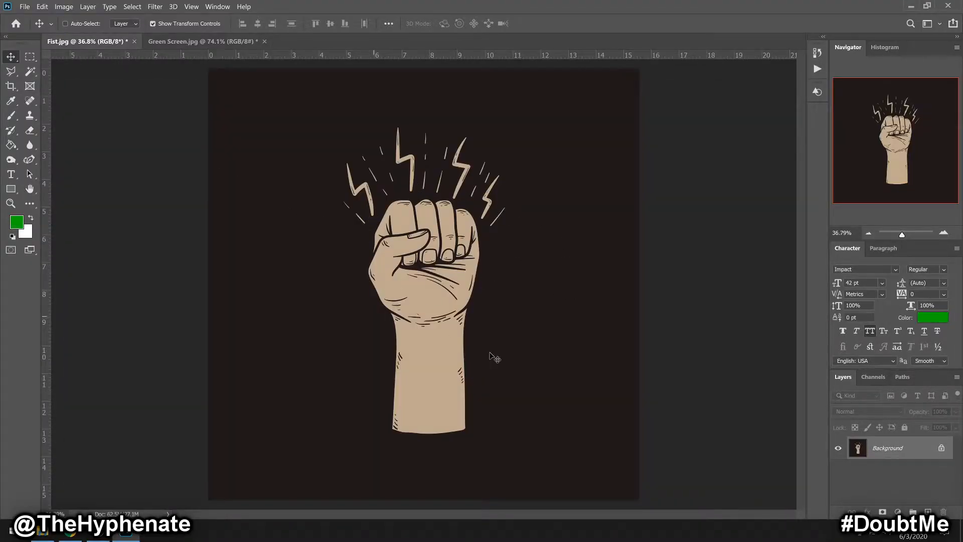
pyautogui.moveTo(283, 166)
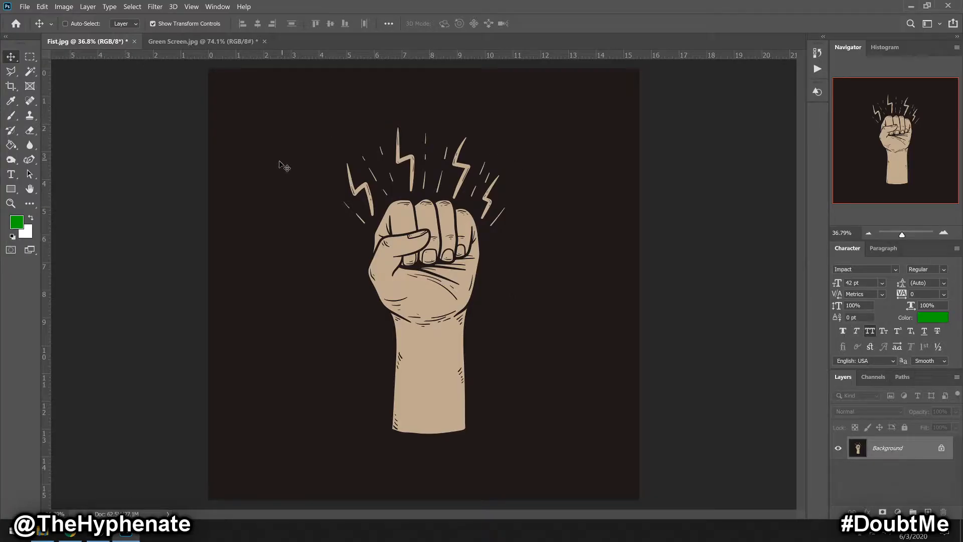
pyautogui.moveTo(522, 308)
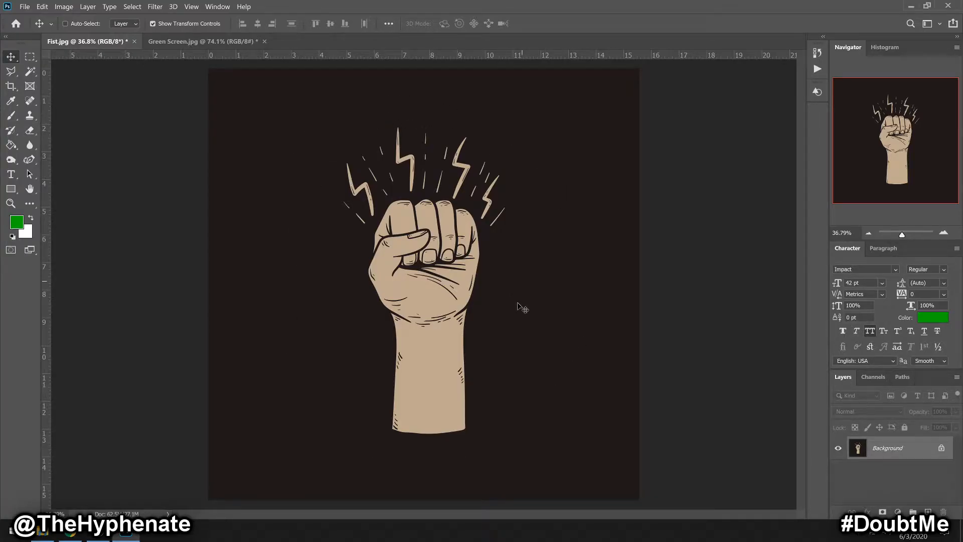
pyautogui.moveTo(522, 291)
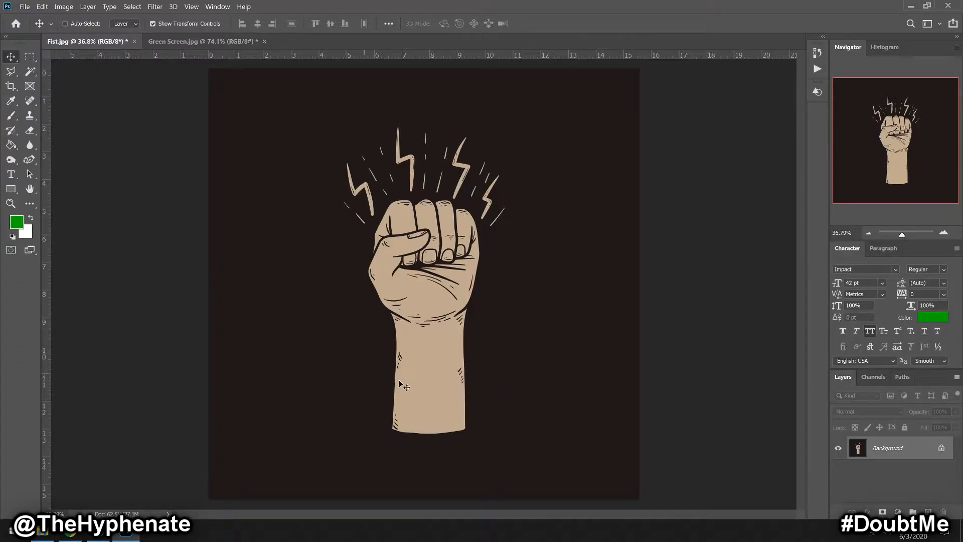
pyautogui.moveTo(540, 201)
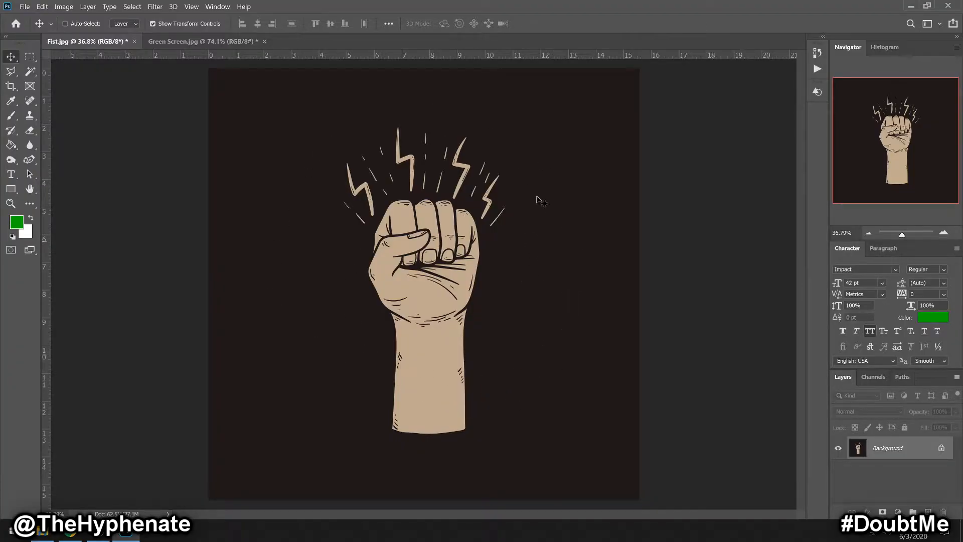
pyautogui.moveTo(341, 251)
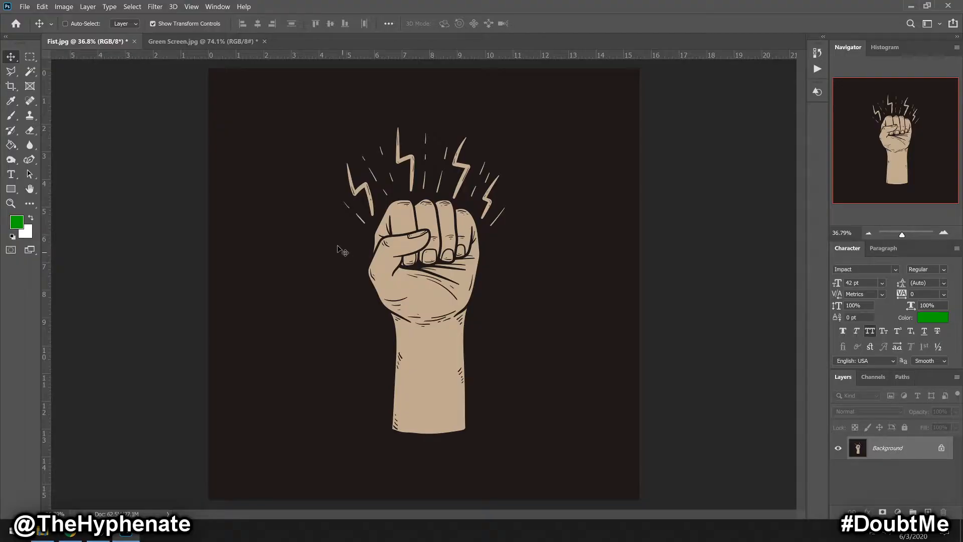
pyautogui.moveTo(437, 272)
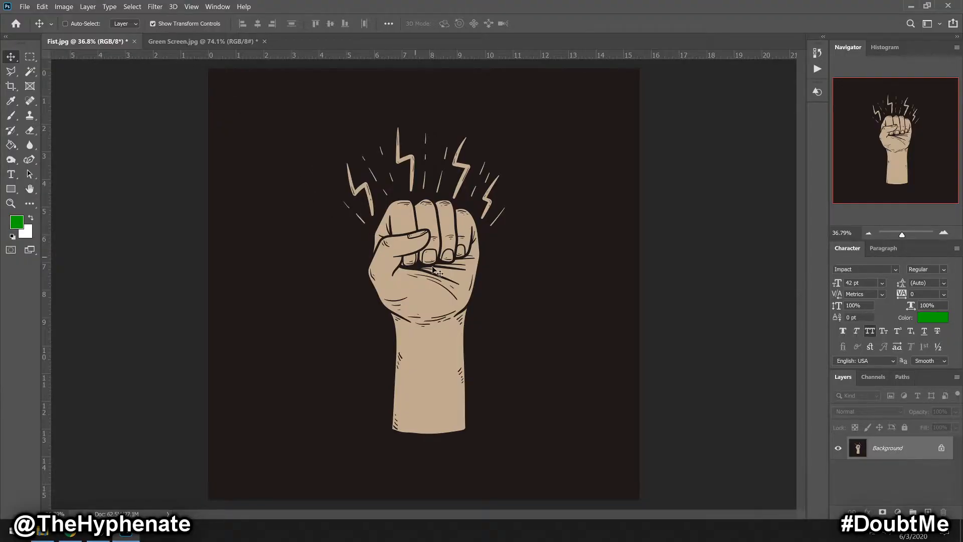
pyautogui.moveTo(895, 430)
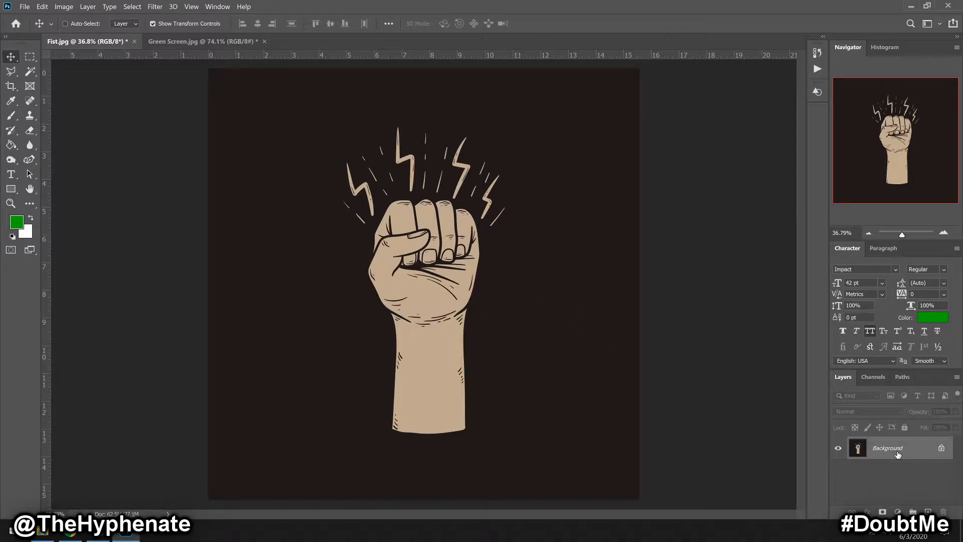
pyautogui.click(132, 7)
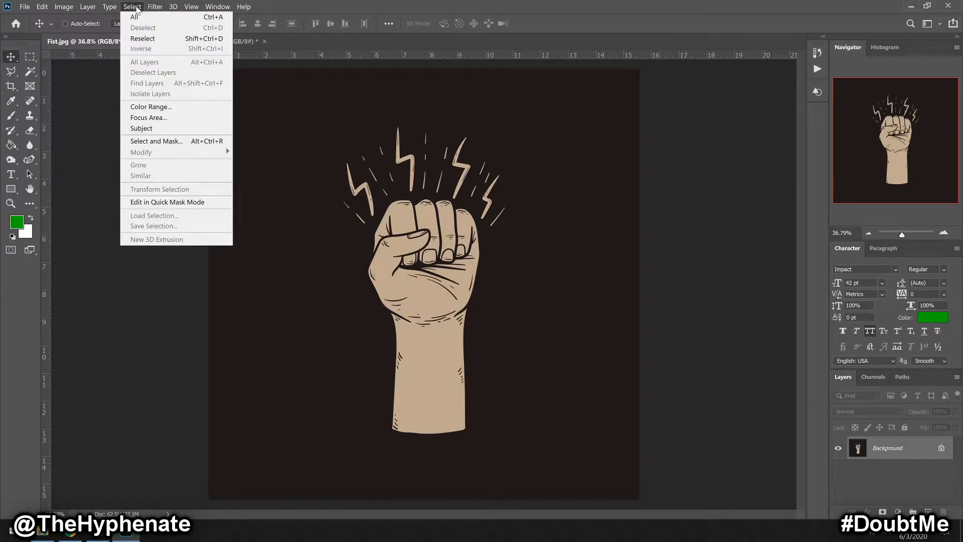
# Make a Color Range selection of the dark background at fuzziness 188, localized clusters off
pyautogui.click(150, 106)
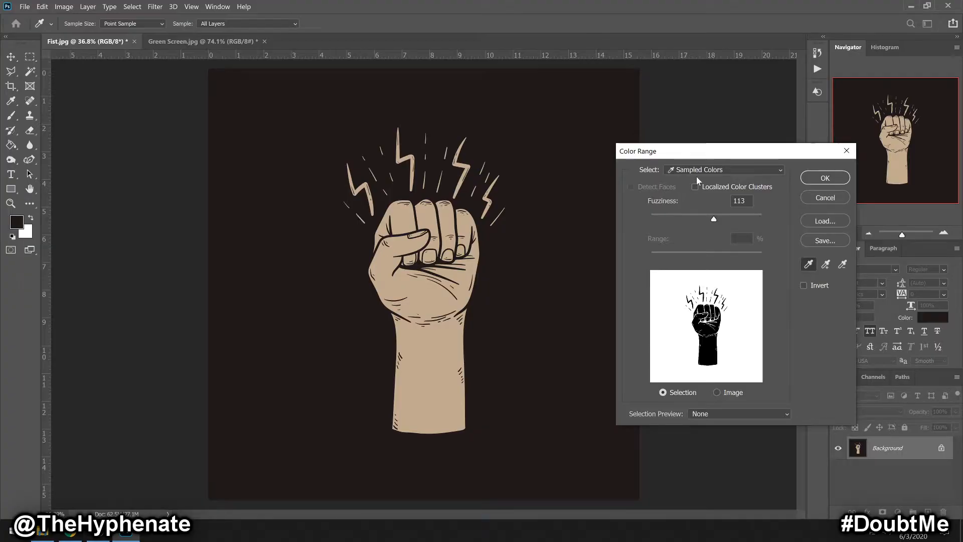
pyautogui.click(696, 187)
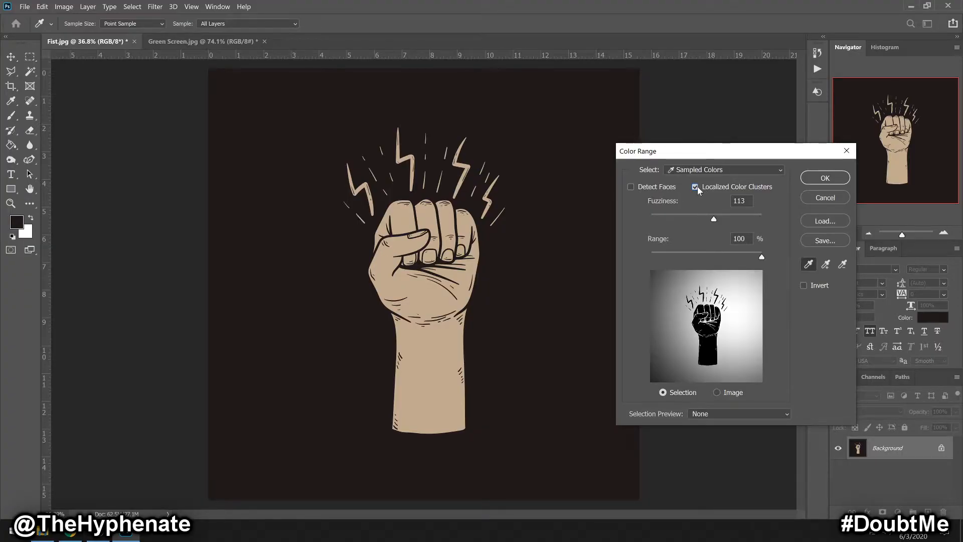
pyautogui.moveTo(696, 187)
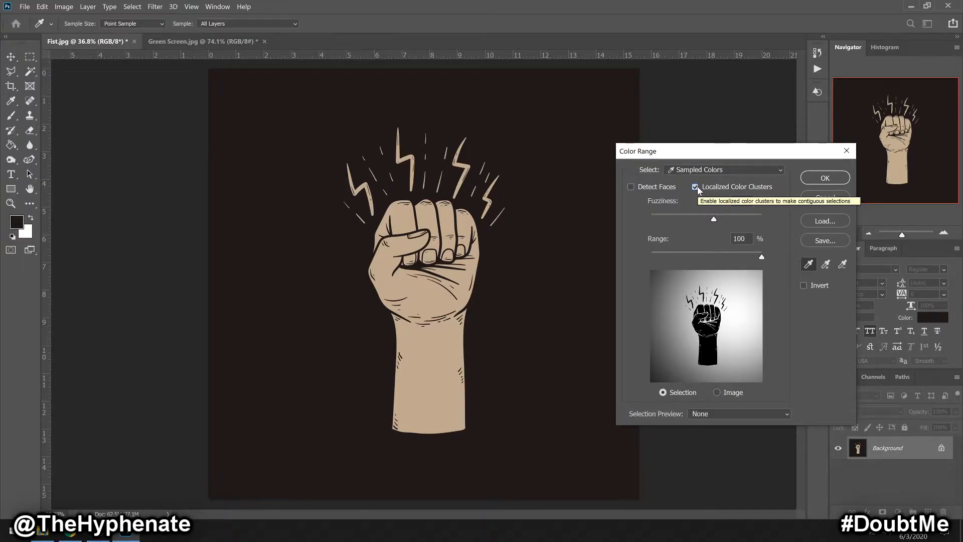
pyautogui.click(694, 187)
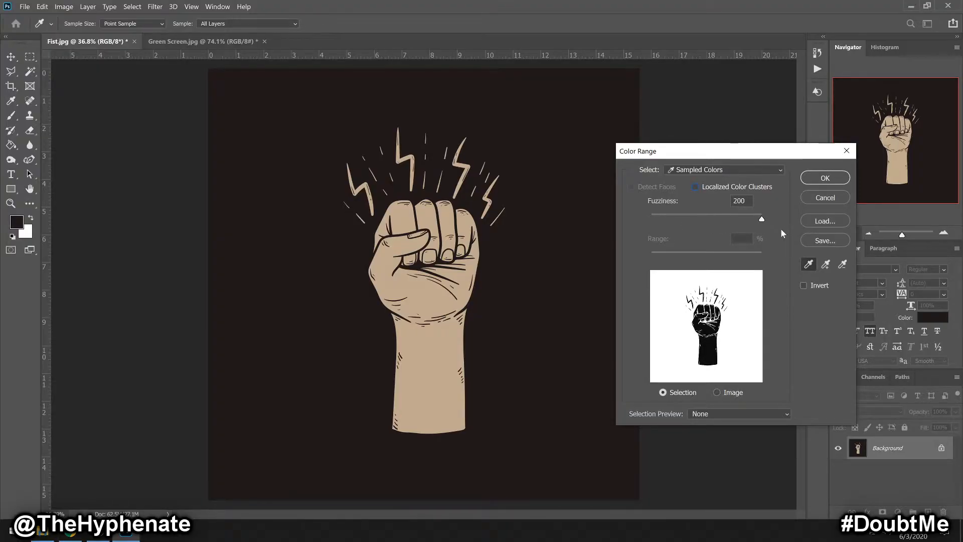
pyautogui.moveTo(811, 233)
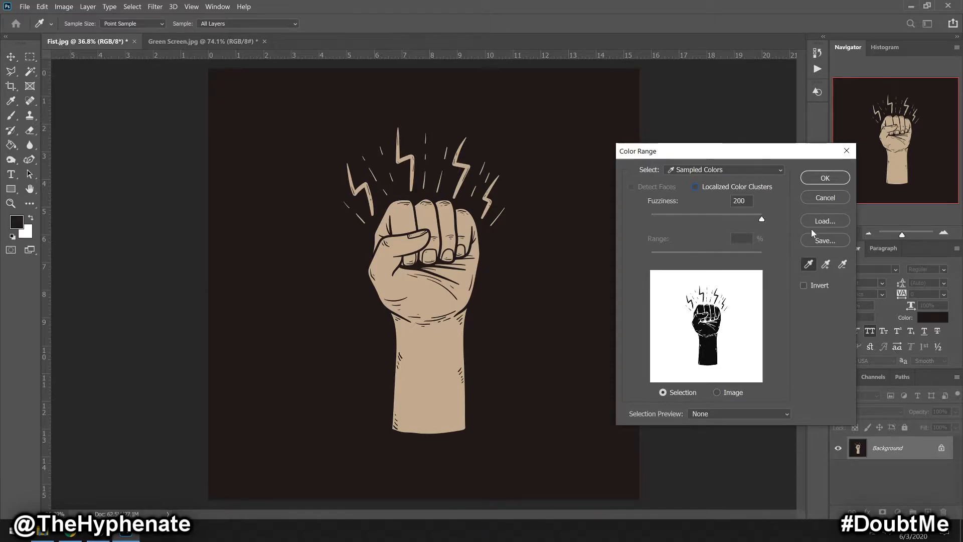
pyautogui.tripleClick(740, 201)
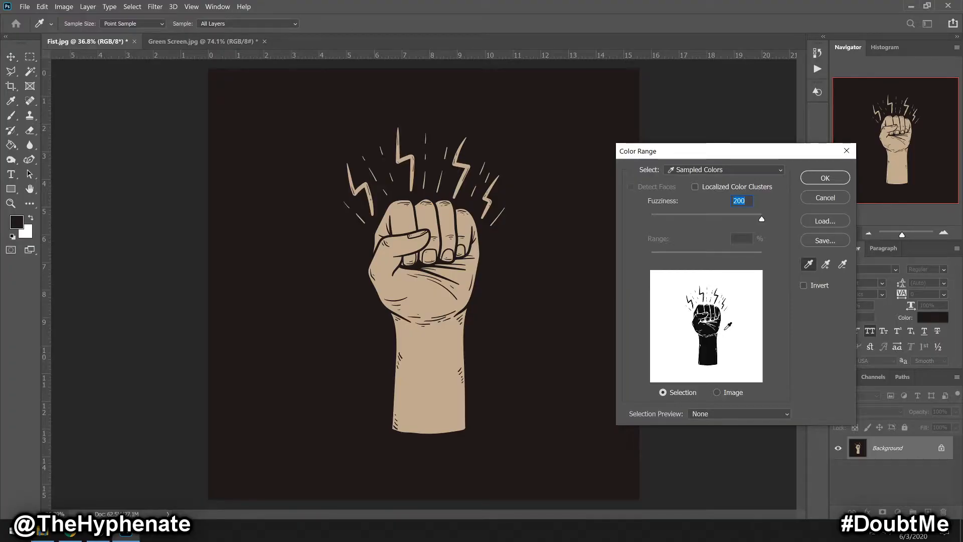
pyautogui.moveTo(765, 223)
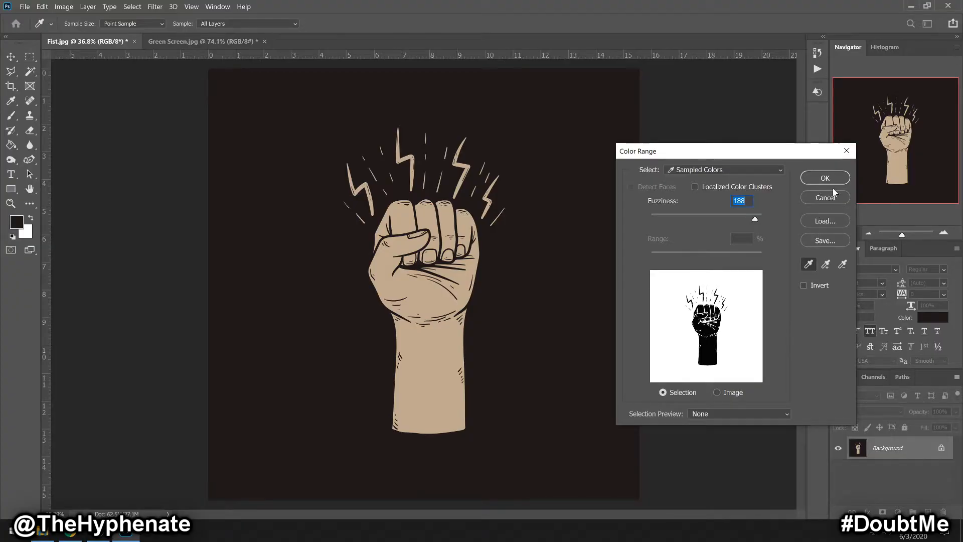
pyautogui.click(825, 177)
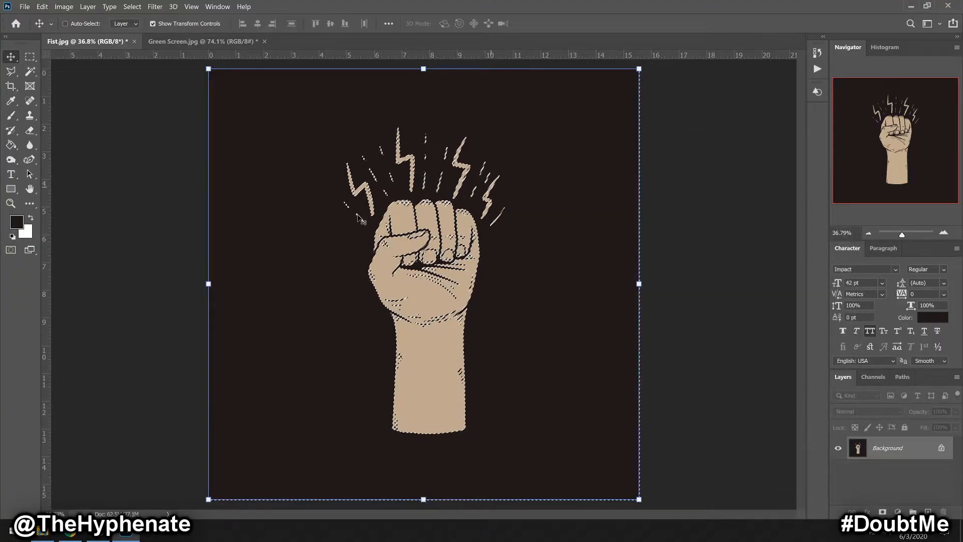
pyautogui.moveTo(30, 56)
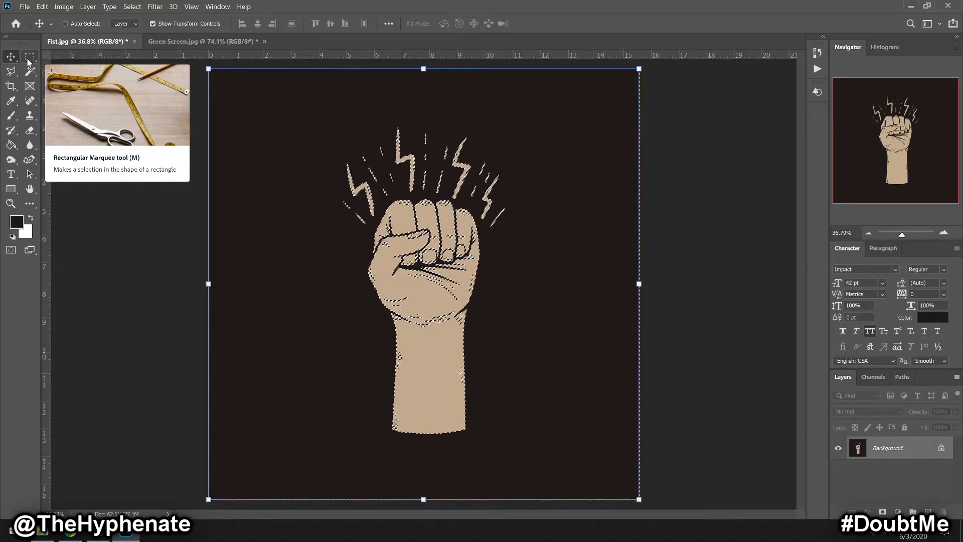
pyautogui.moveTo(511, 300)
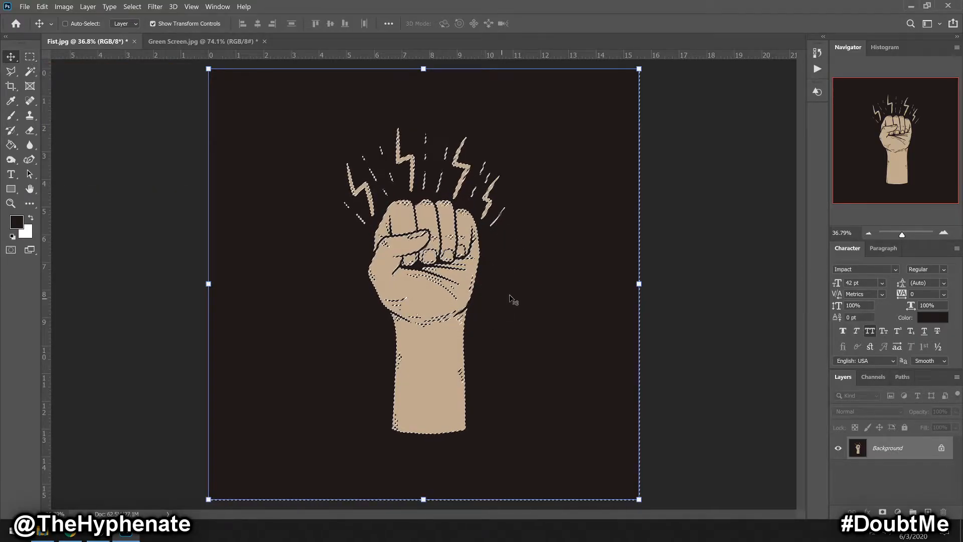
# Deselect the colour-range selection with Ctrl+D, leaving the fist unselected
pyautogui.click(11, 56)
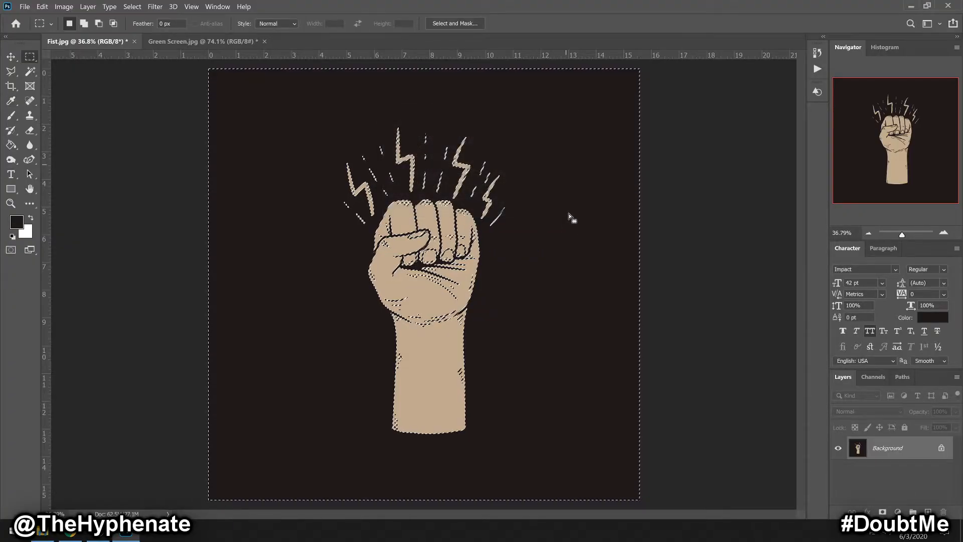
pyautogui.press('ctrl+d')
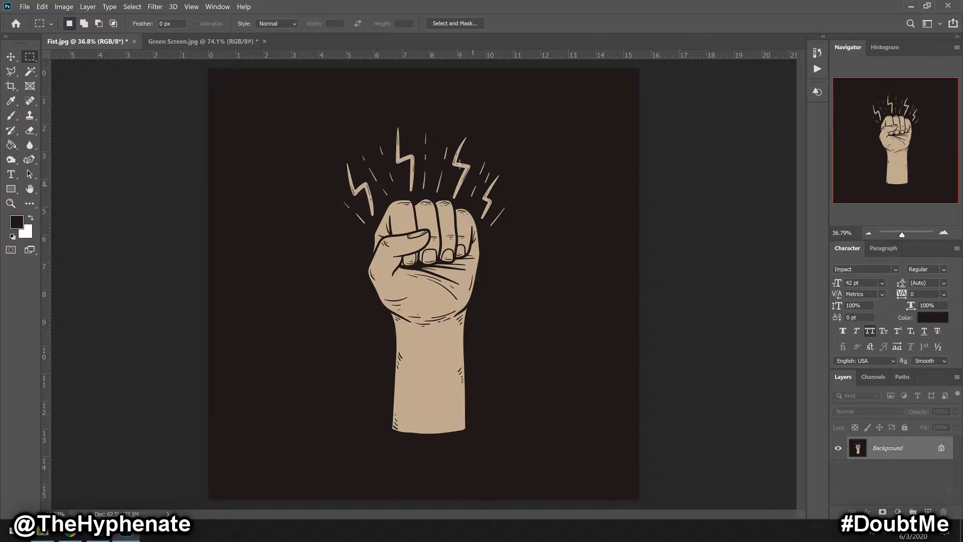
pyautogui.rightClick(887, 448)
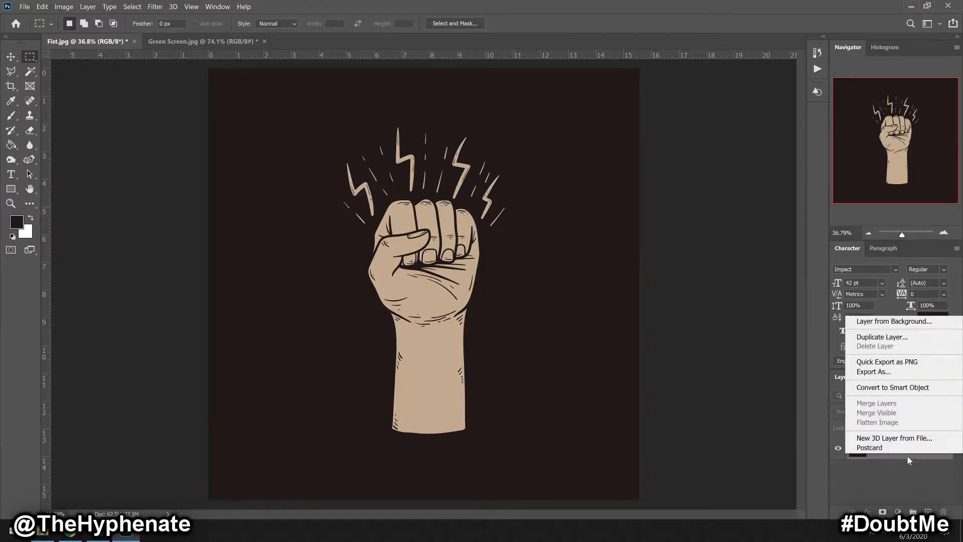
# Create a 'Background copy' layer of the fist and hide the original Background
pyautogui.click(880, 337)
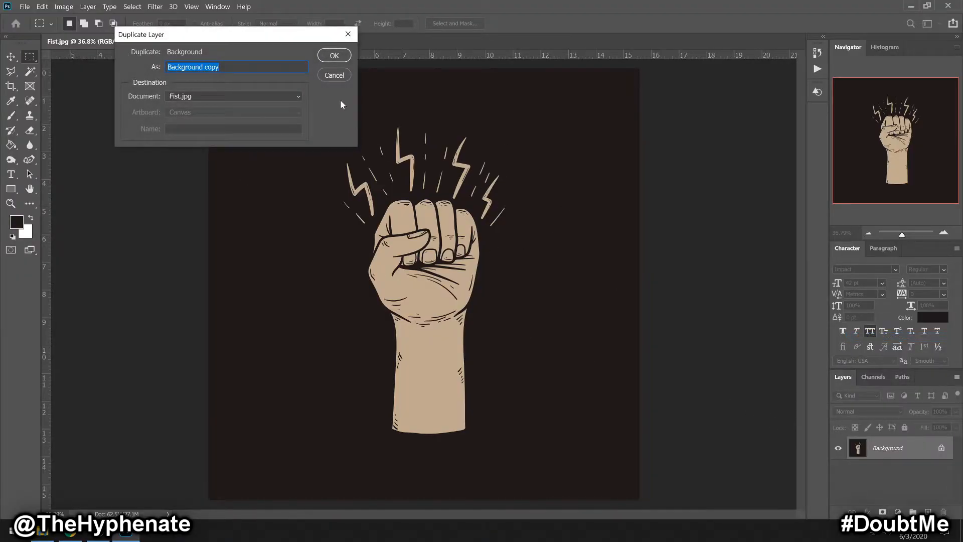
pyautogui.click(333, 55)
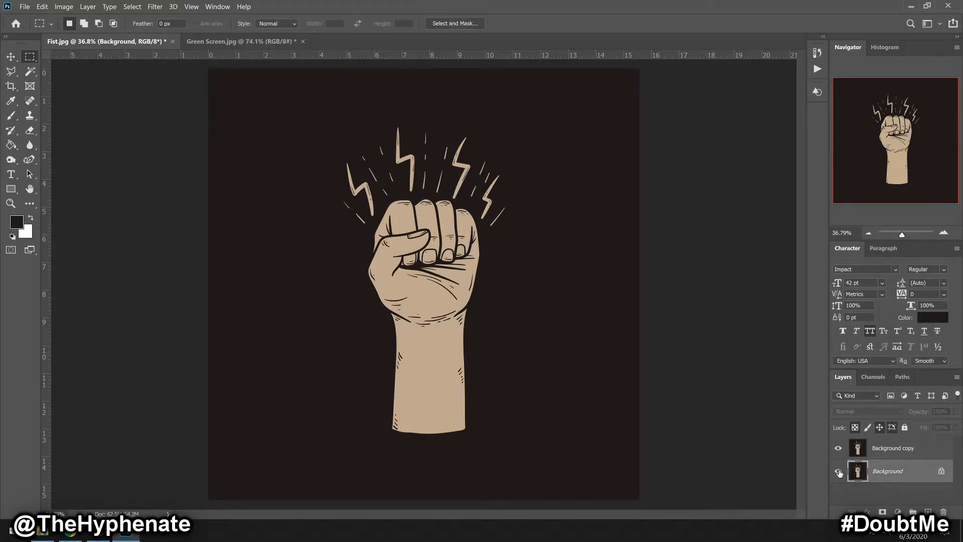
pyautogui.click(892, 447)
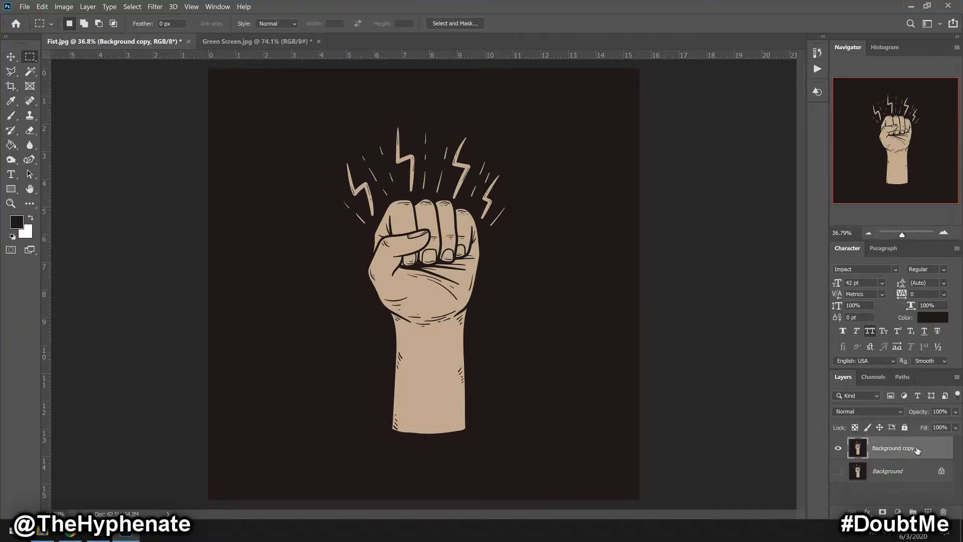
pyautogui.click(132, 7)
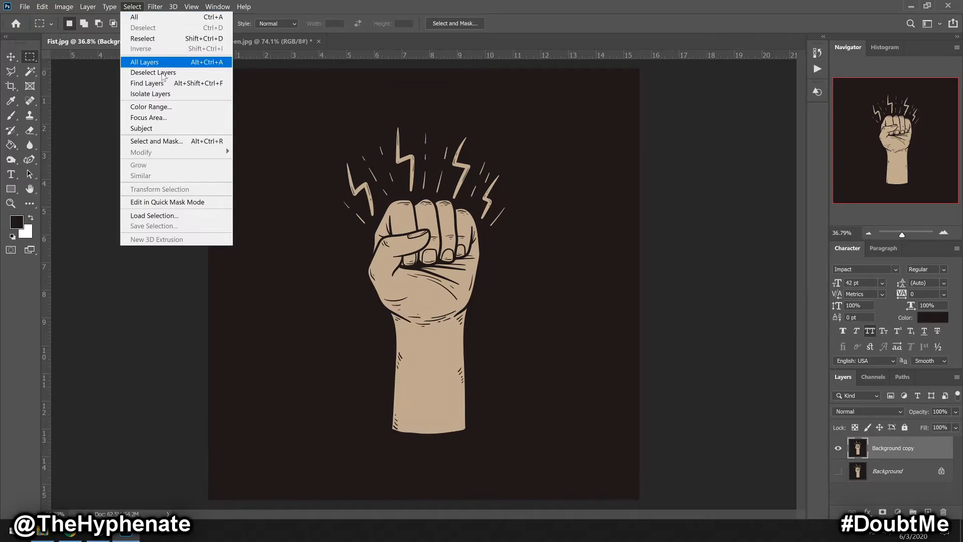
# Reselect the dark background via Color Range and delete it, leaving the fist on transparency
pyautogui.click(151, 106)
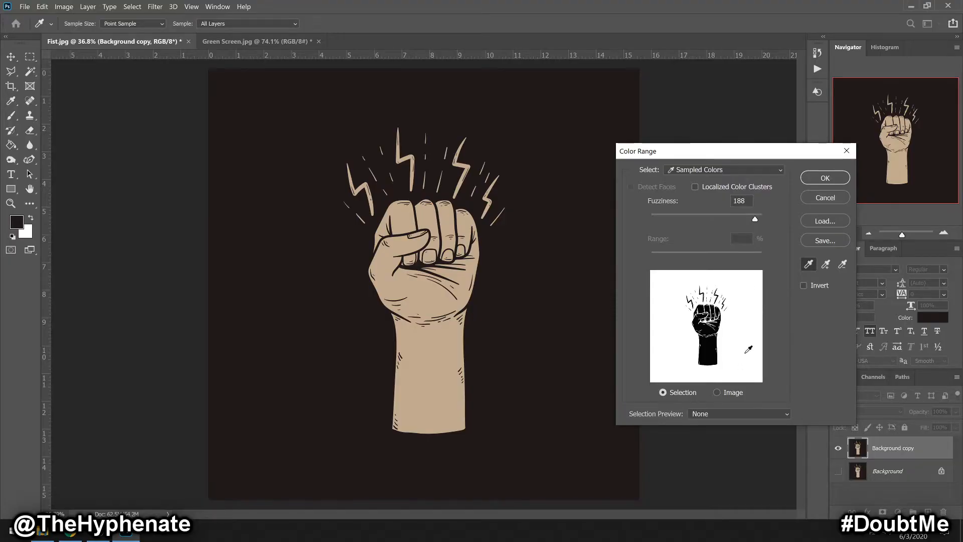
pyautogui.click(825, 178)
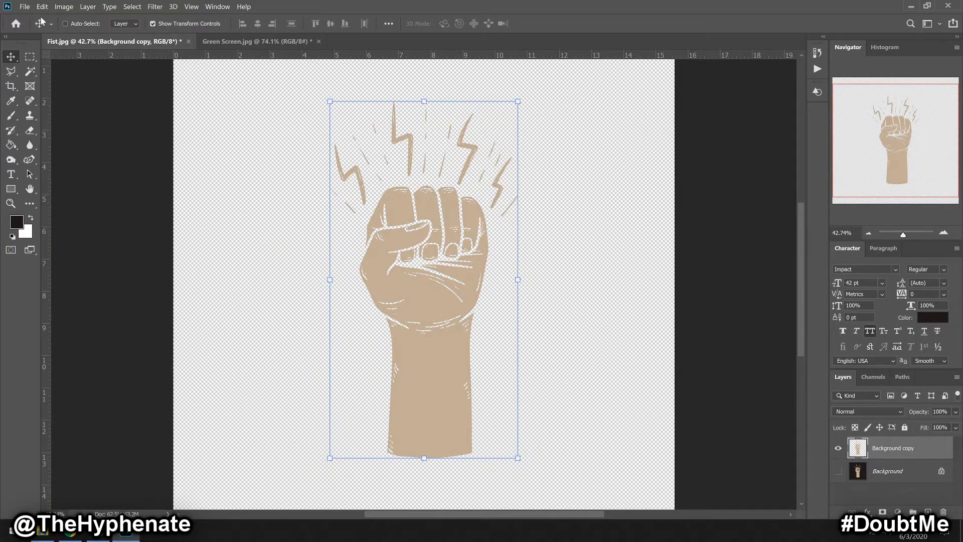
pyautogui.click(252, 41)
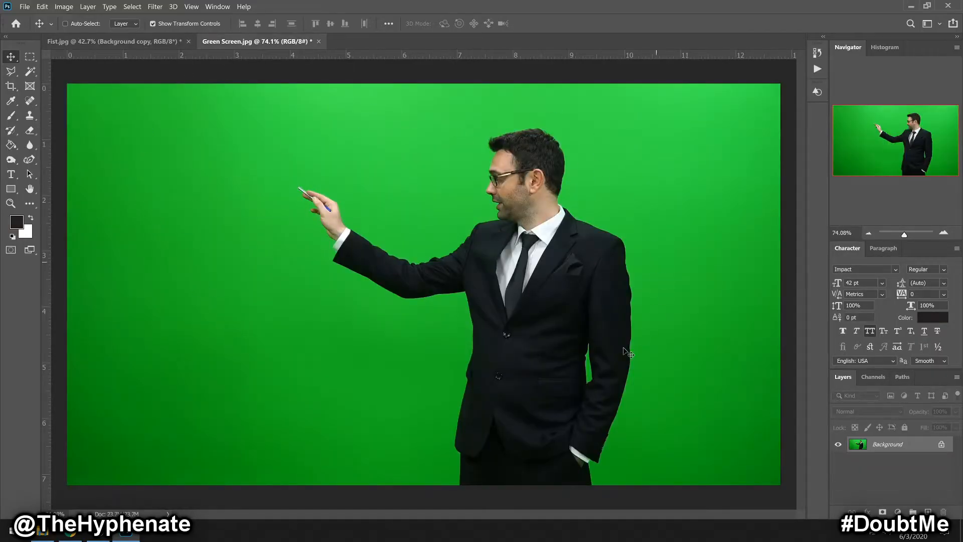
# Create a 'Background copy' layer of the green-screen portrait
pyautogui.rightClick(897, 444)
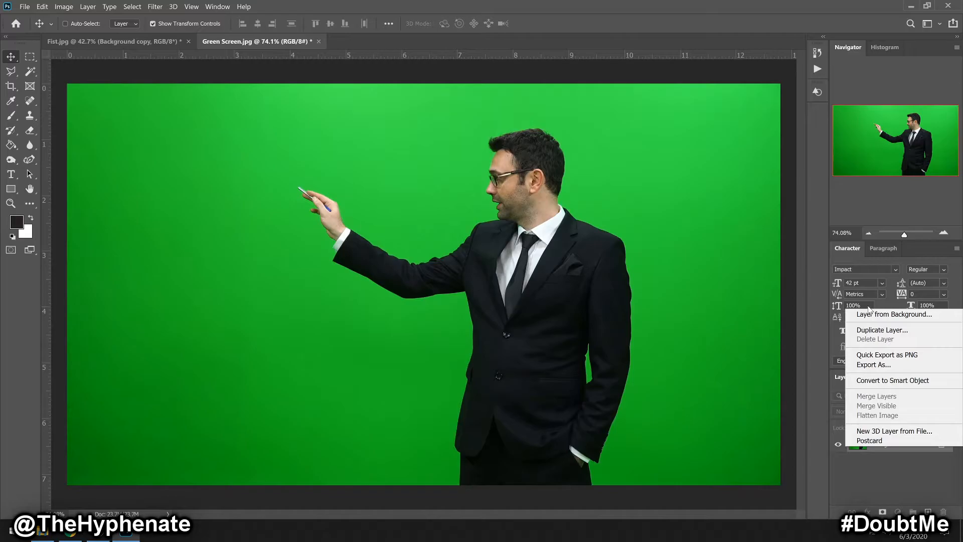
pyautogui.click(882, 330)
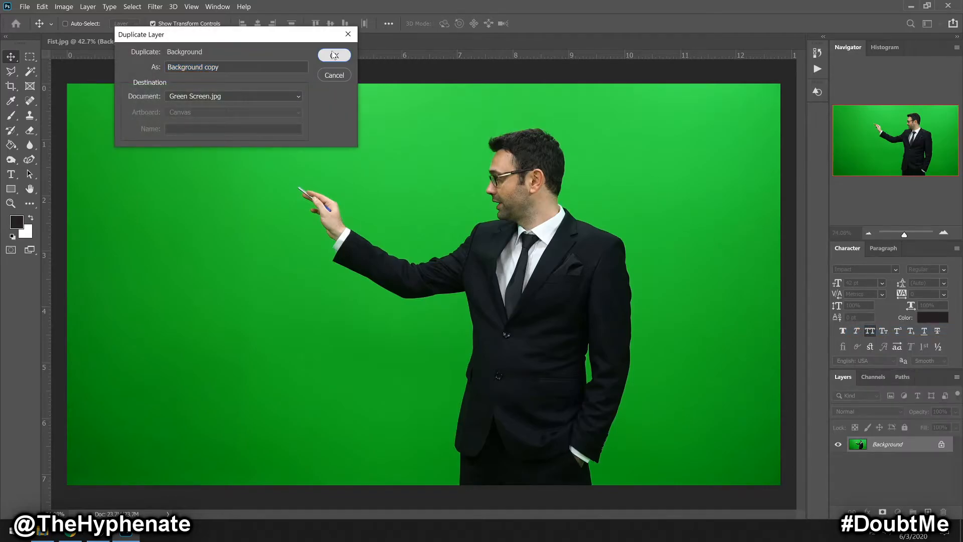
pyautogui.click(333, 54)
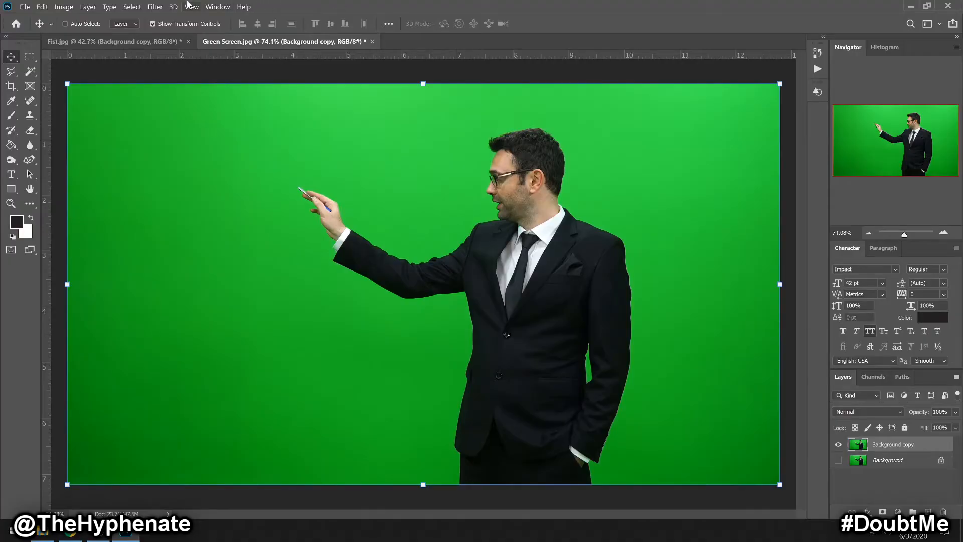
pyautogui.click(132, 7)
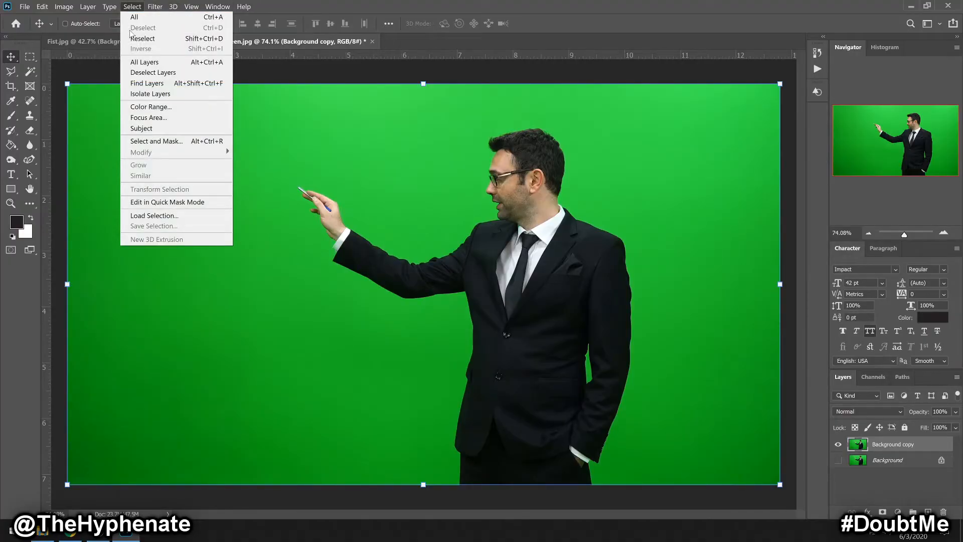
# Start a Color Range selection sampling the green backdrop with the eyedropper at fuzziness 188
pyautogui.click(150, 106)
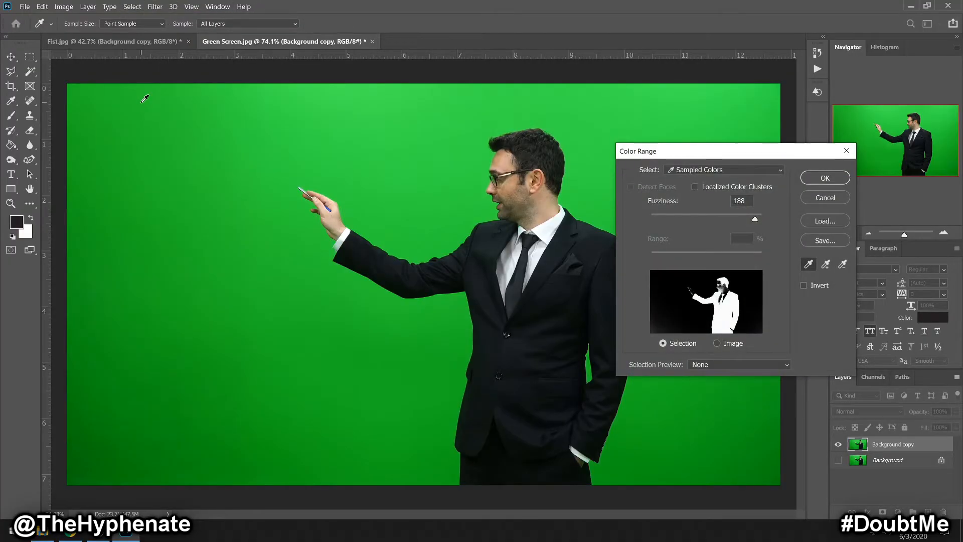
pyautogui.moveTo(318, 240)
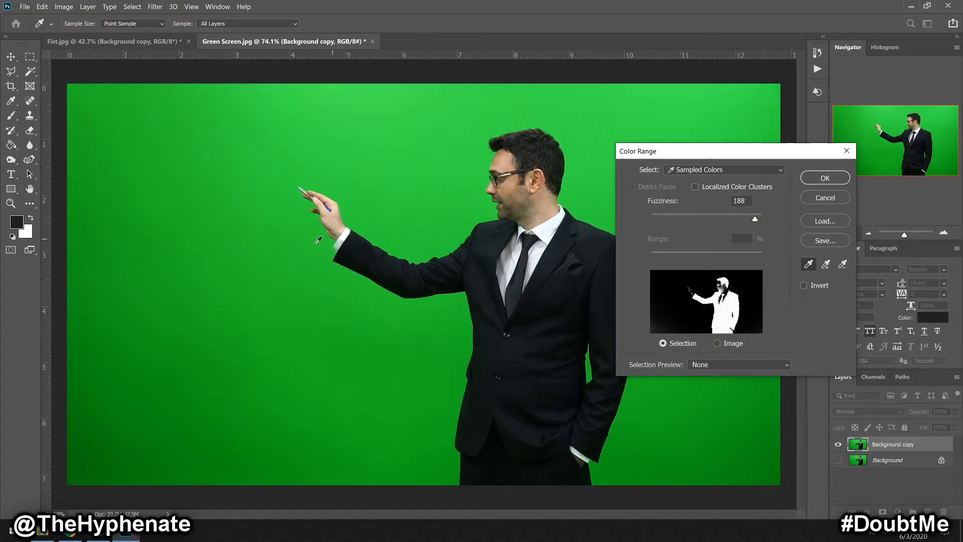
pyautogui.click(378, 206)
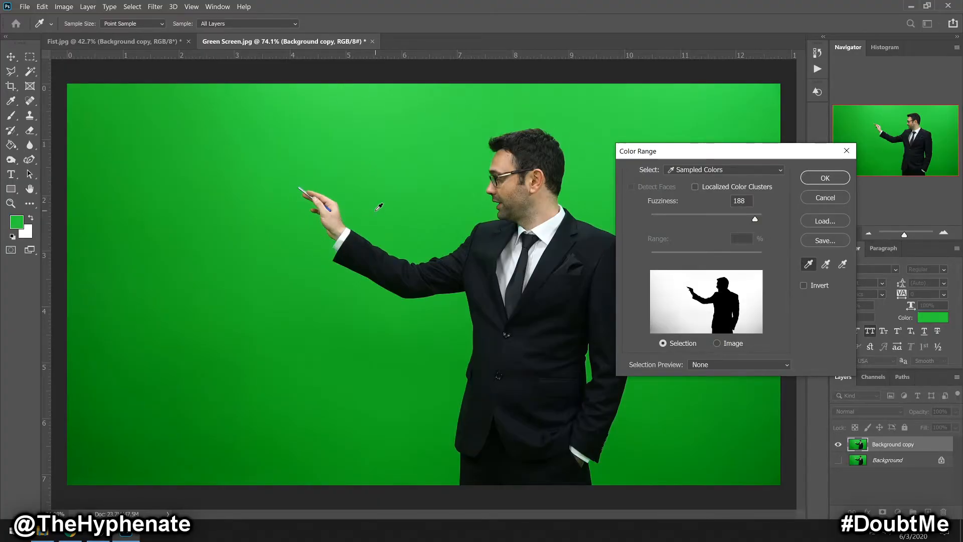
pyautogui.moveTo(680, 319)
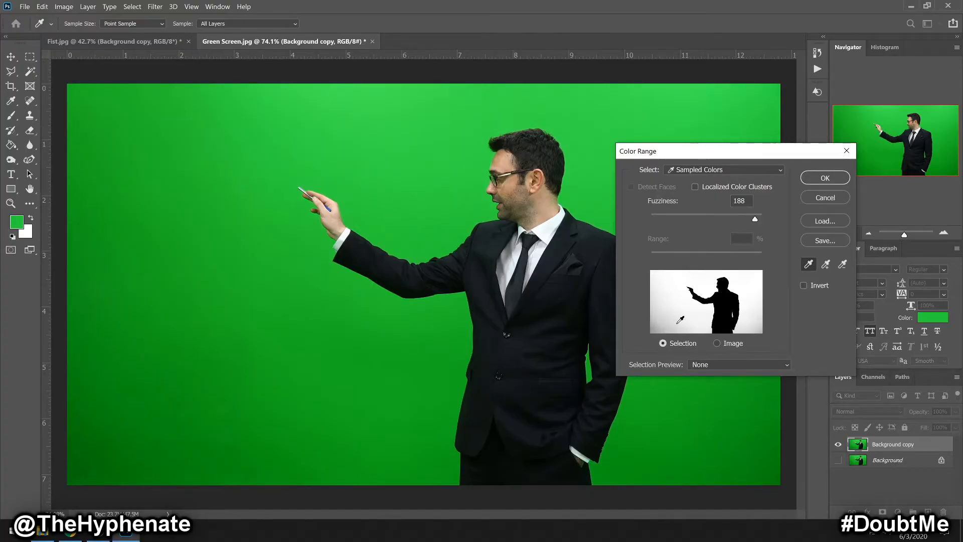
pyautogui.moveTo(737, 326)
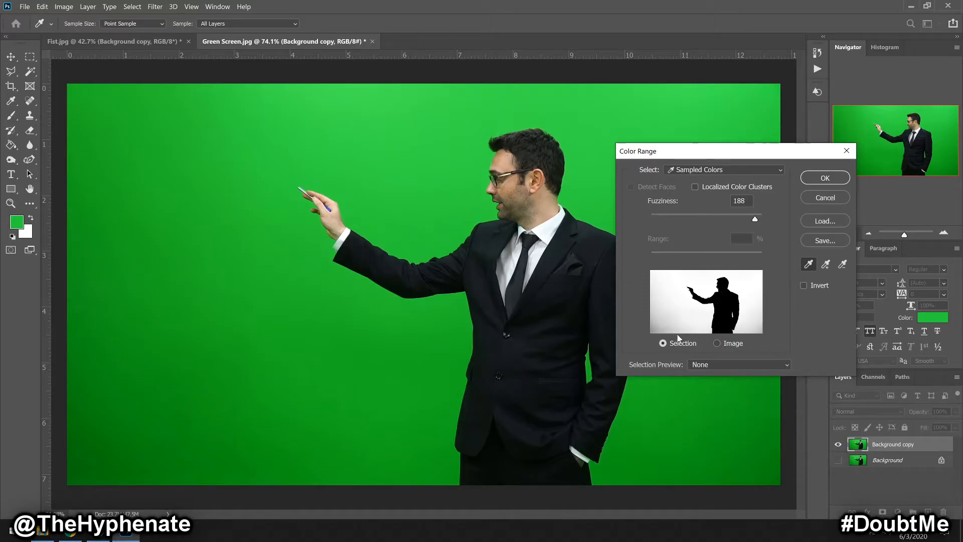
pyautogui.moveTo(654, 313)
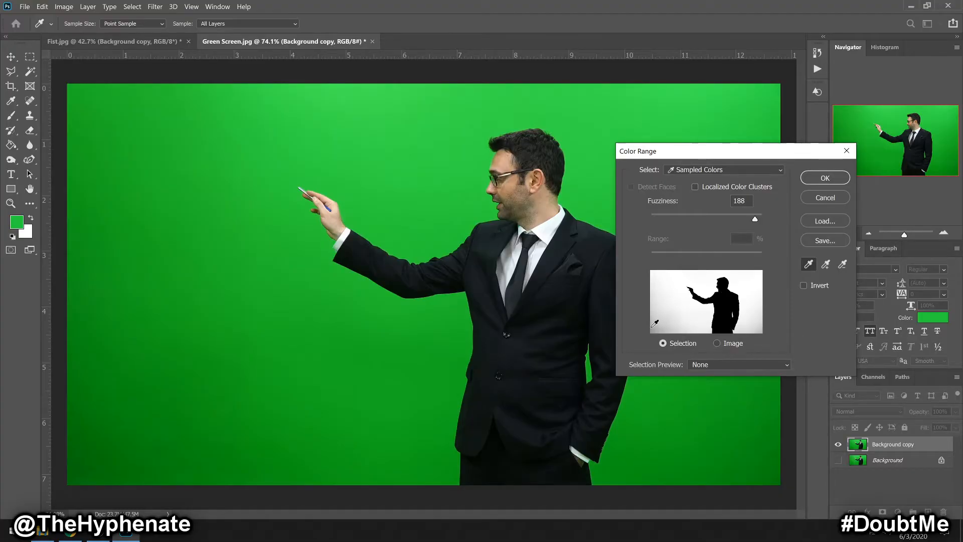
pyautogui.moveTo(669, 319)
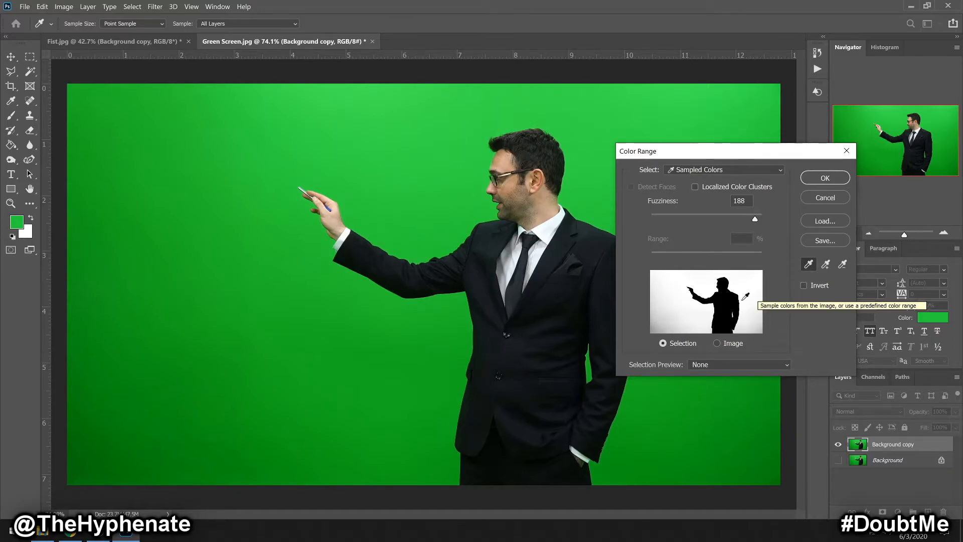
pyautogui.moveTo(827, 264)
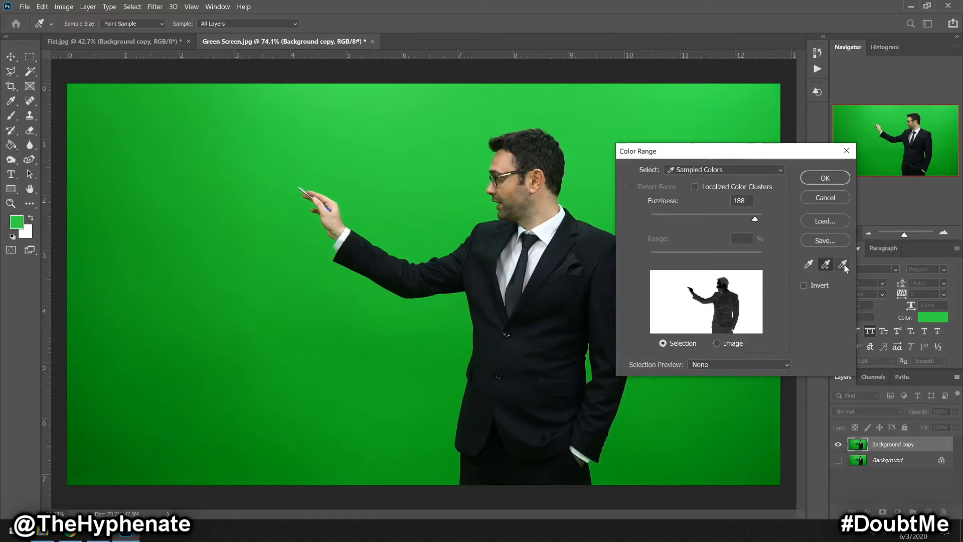
pyautogui.moveTo(845, 264)
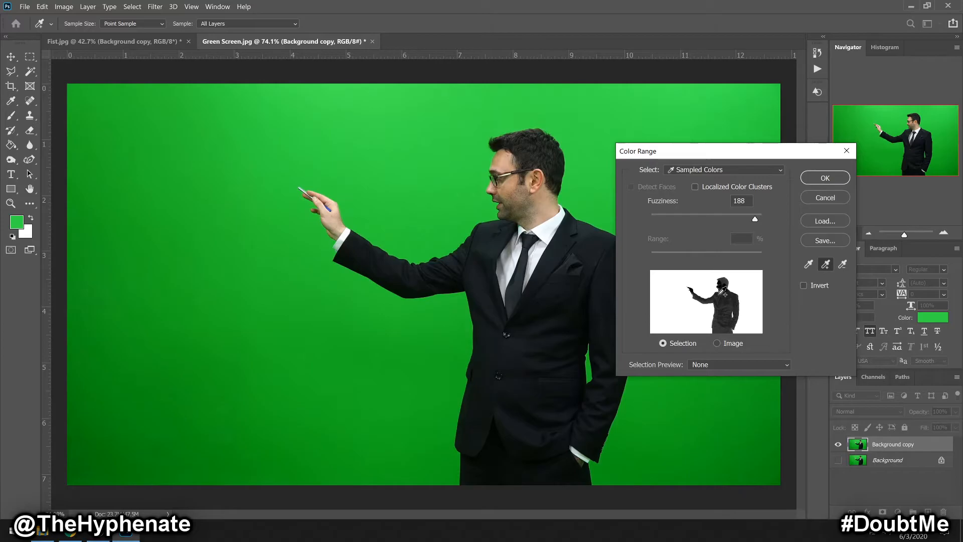
pyautogui.moveTo(824, 177)
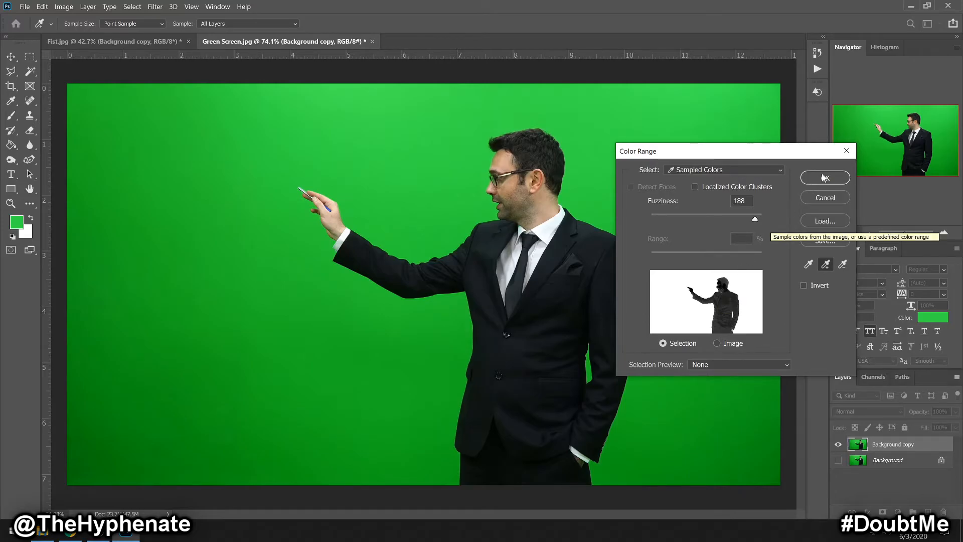
# Apply the green backdrop selection around the man, then prepare to redo it
pyautogui.click(825, 177)
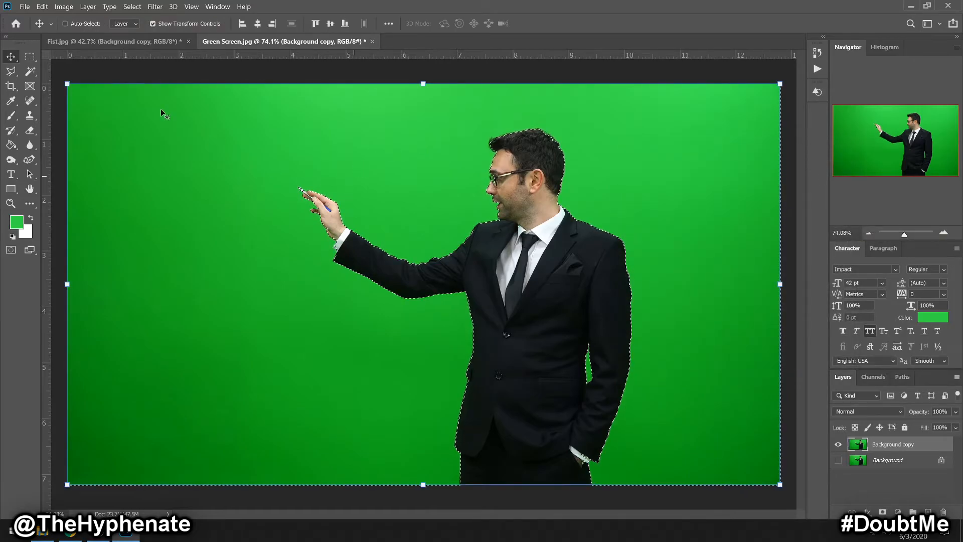
pyautogui.click(29, 57)
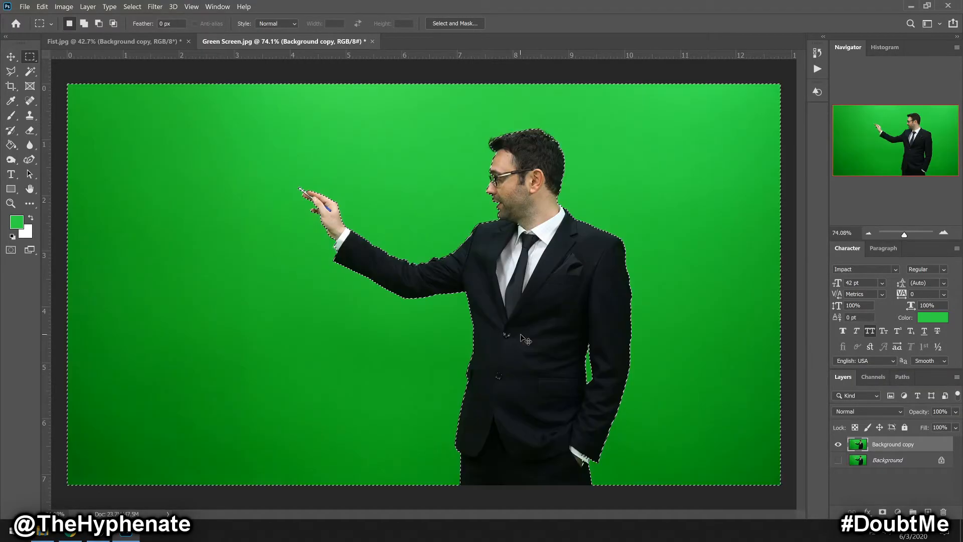
pyautogui.click(131, 7)
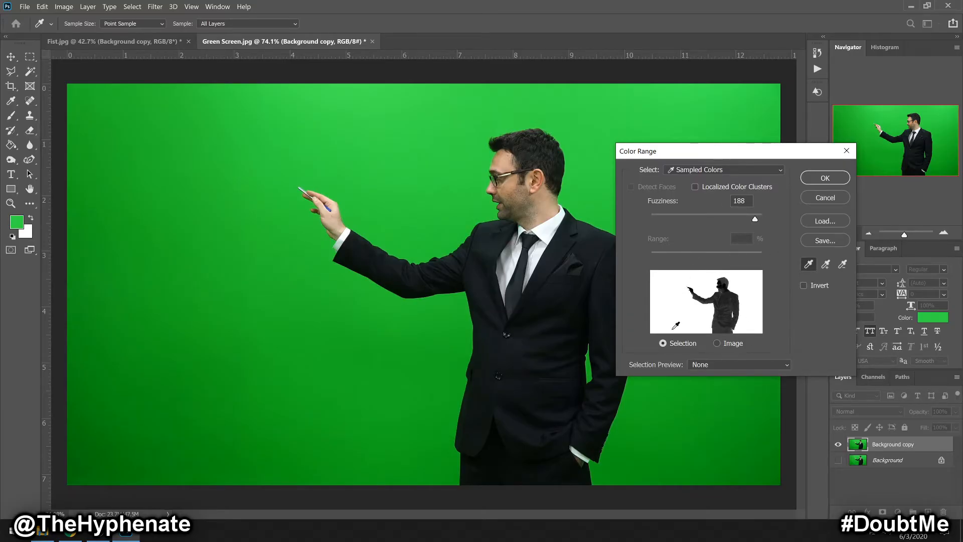
pyautogui.moveTo(674, 318)
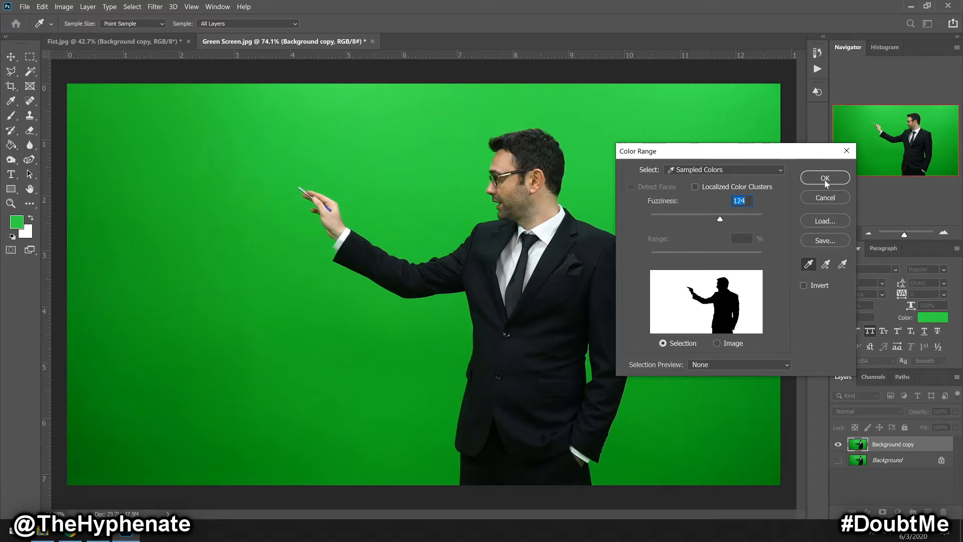
# Apply the refined Color Range selection of the green backdrop at fuzziness 124
pyautogui.click(825, 178)
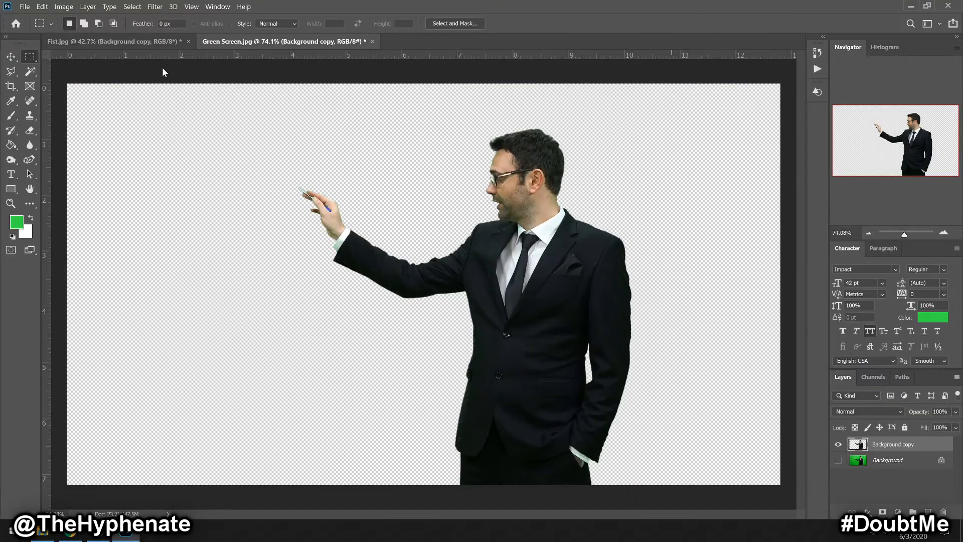
# With the backdrop removed, add an empty 'Layer 1' above the hidden original Background
pyautogui.click(11, 56)
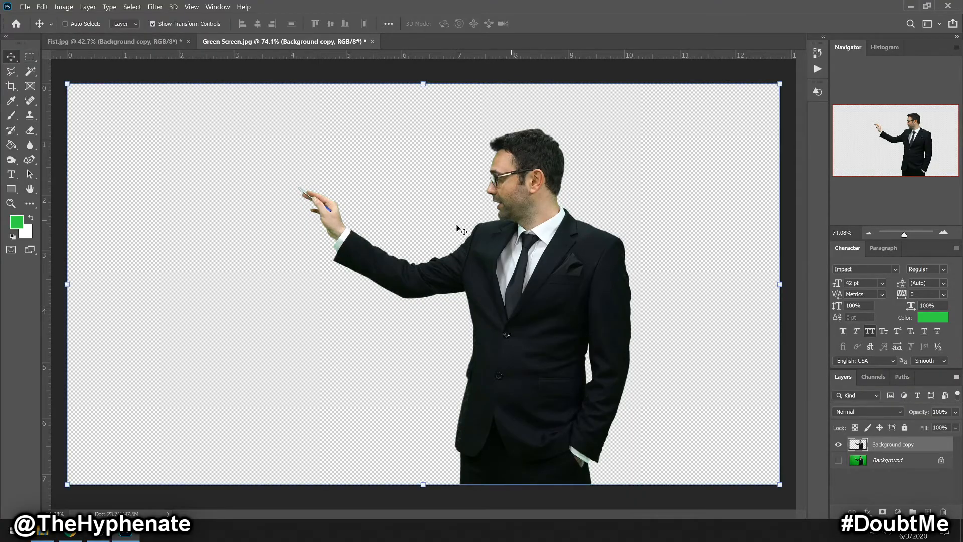
pyautogui.click(837, 460)
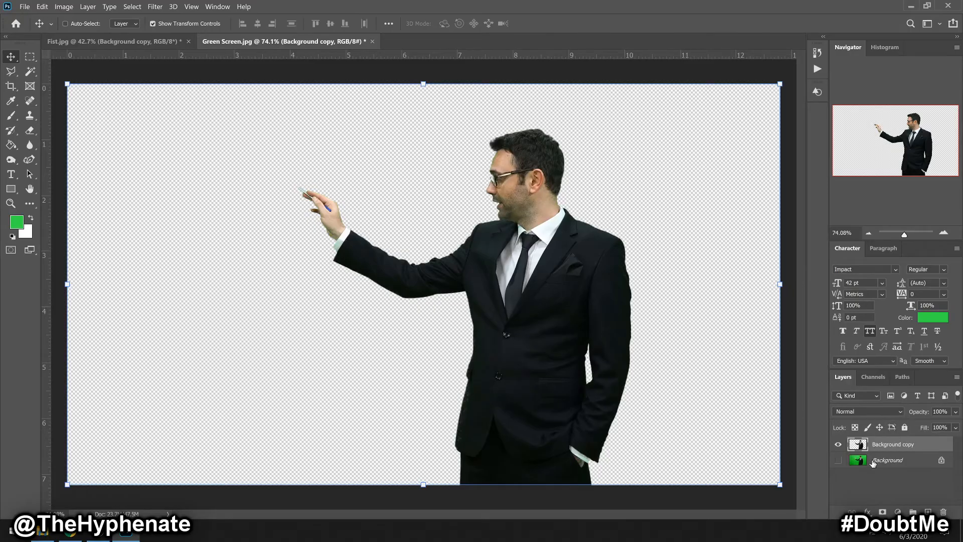
pyautogui.click(888, 460)
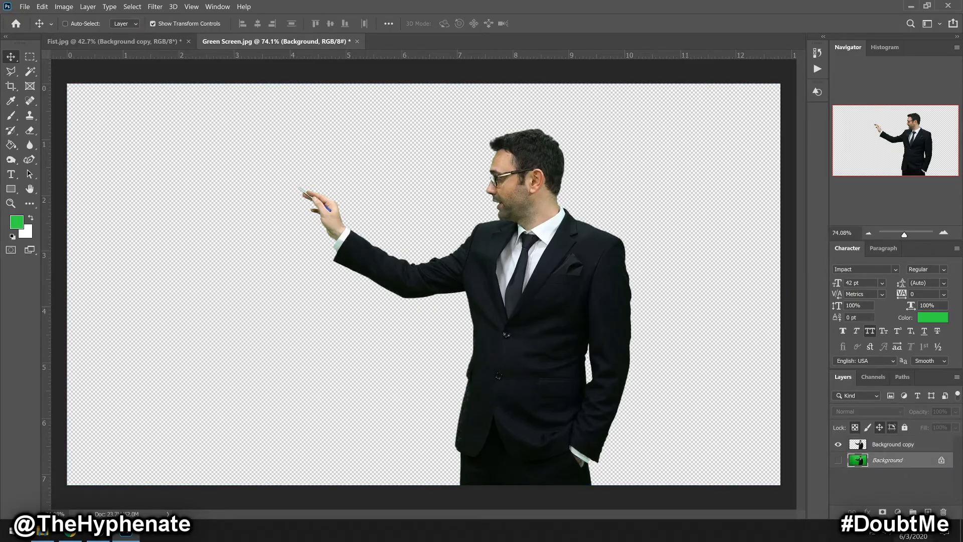
pyautogui.click(932, 512)
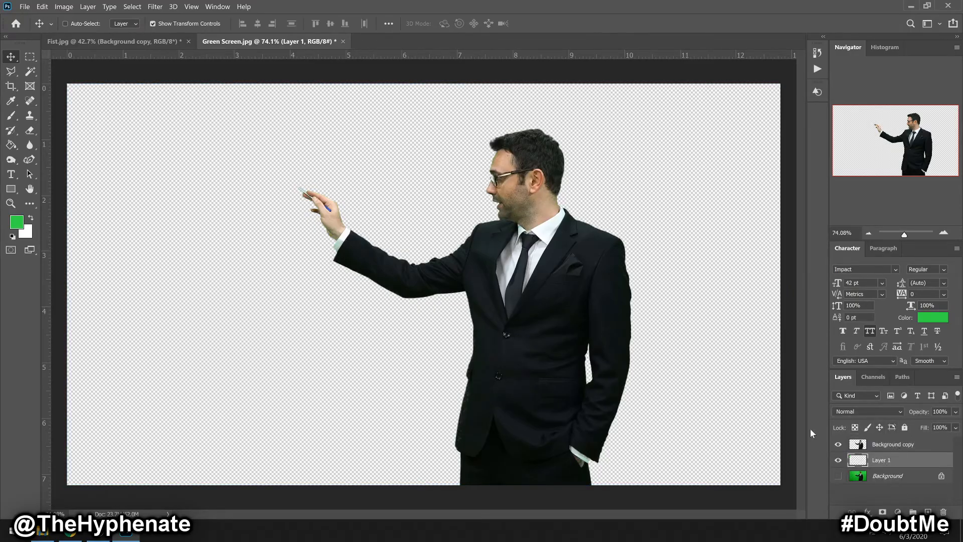
# Fill Layer 1 with red using the Paint Bucket, then return to the Fist.jpg document
pyautogui.click(10, 144)
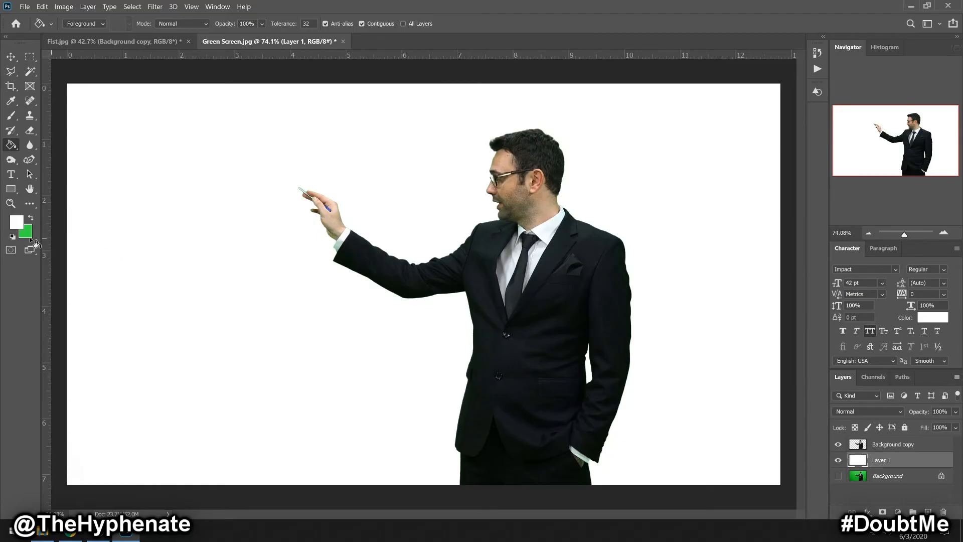
pyautogui.click(16, 221)
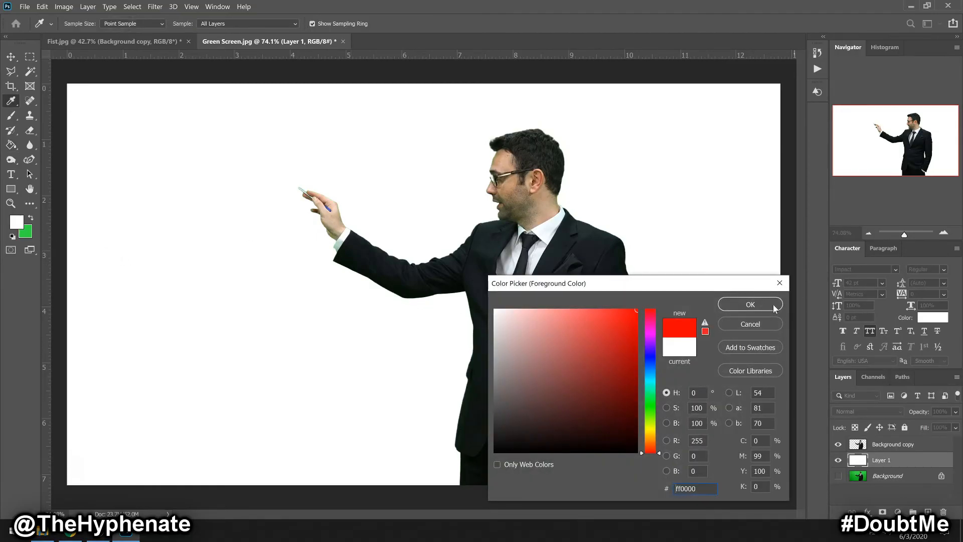
pyautogui.click(748, 304)
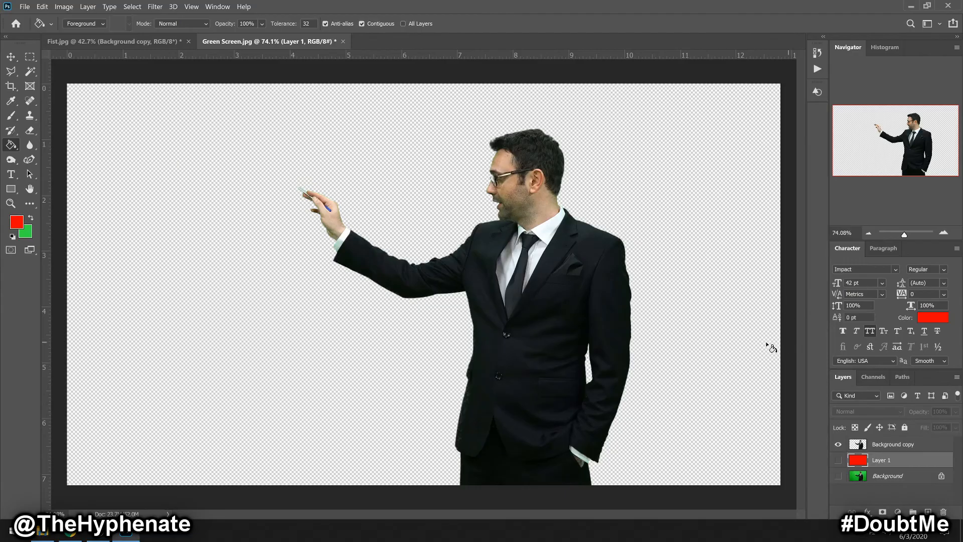
pyautogui.moveTo(533, 109)
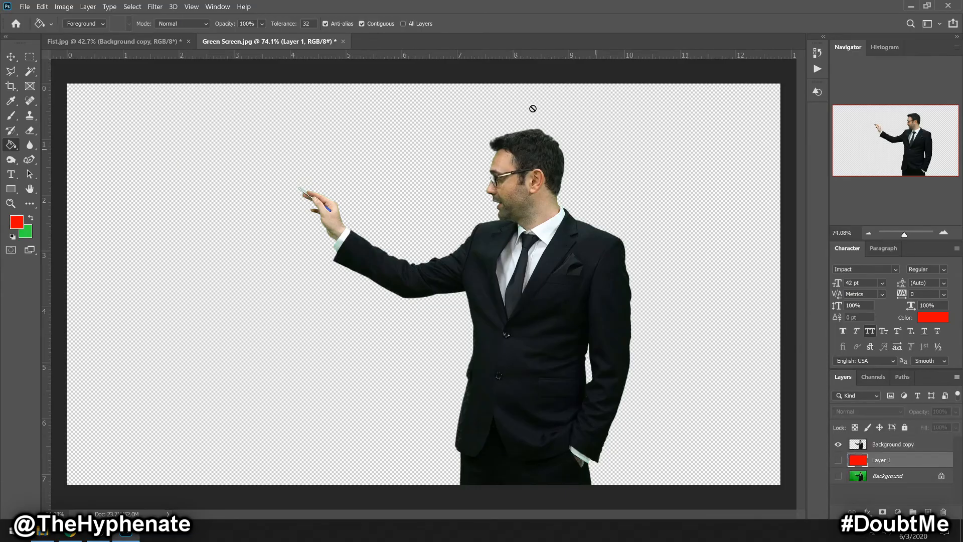
pyautogui.moveTo(150, 54)
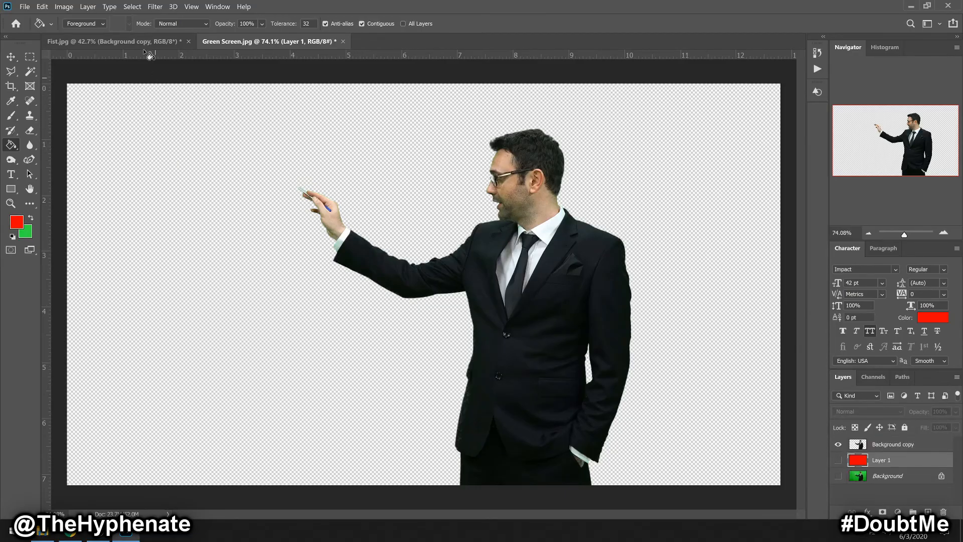
pyautogui.click(92, 41)
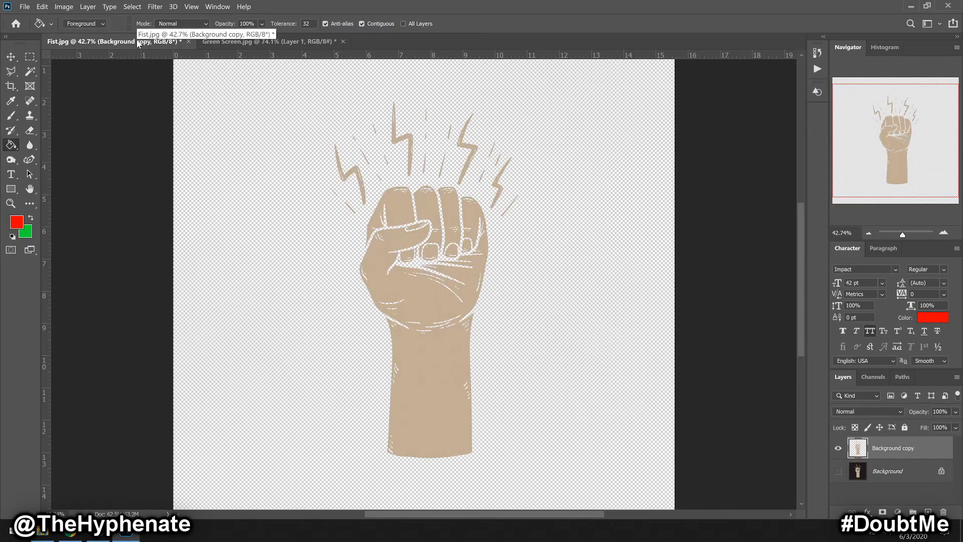